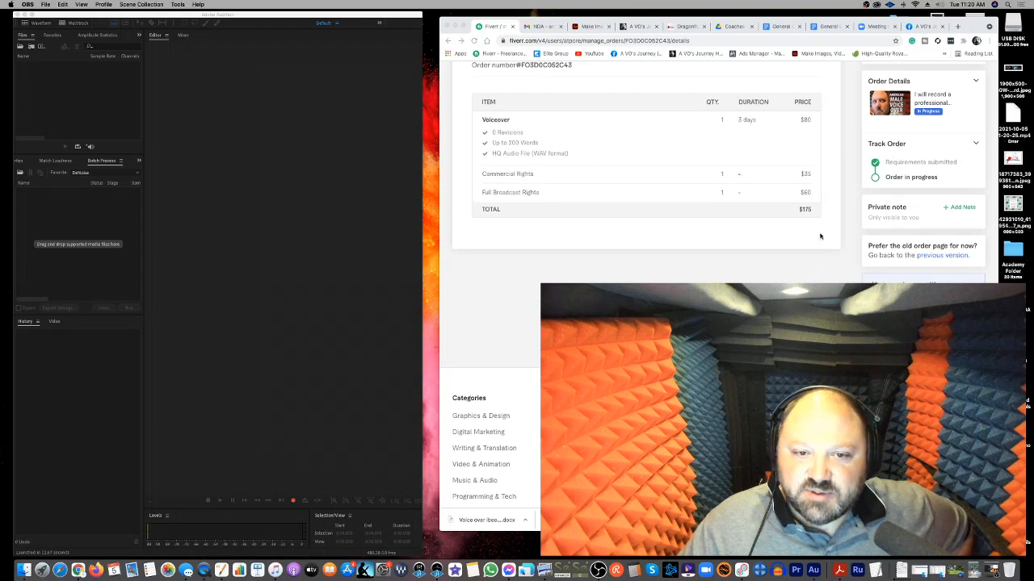
mouse_move(797, 157)
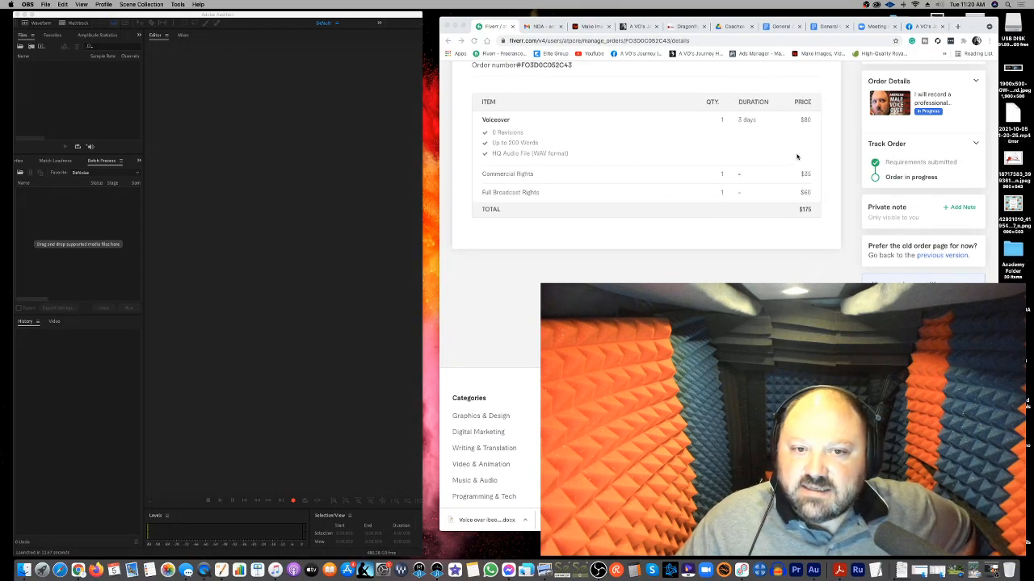
mouse_move(697, 140)
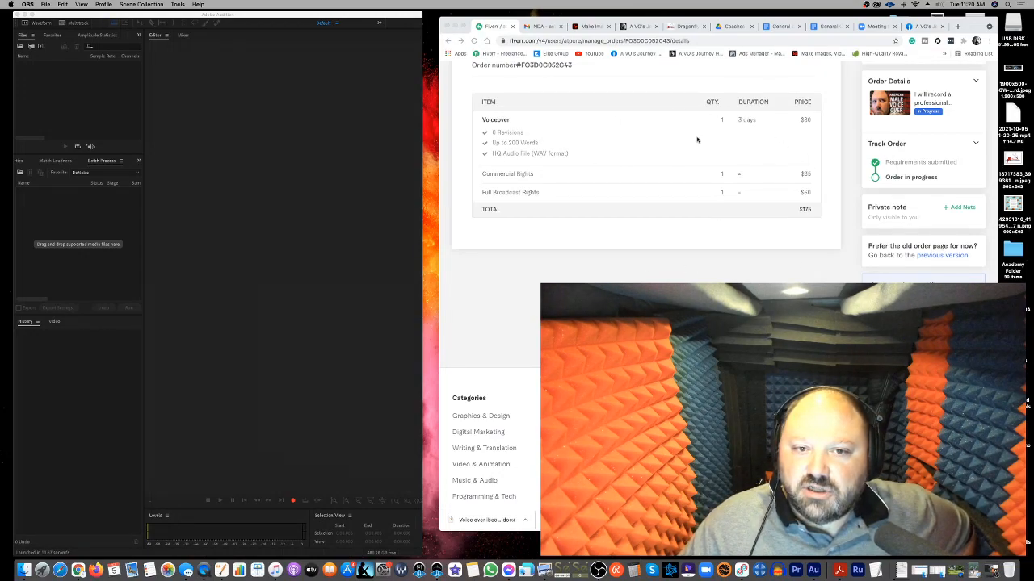
mouse_move(751, 186)
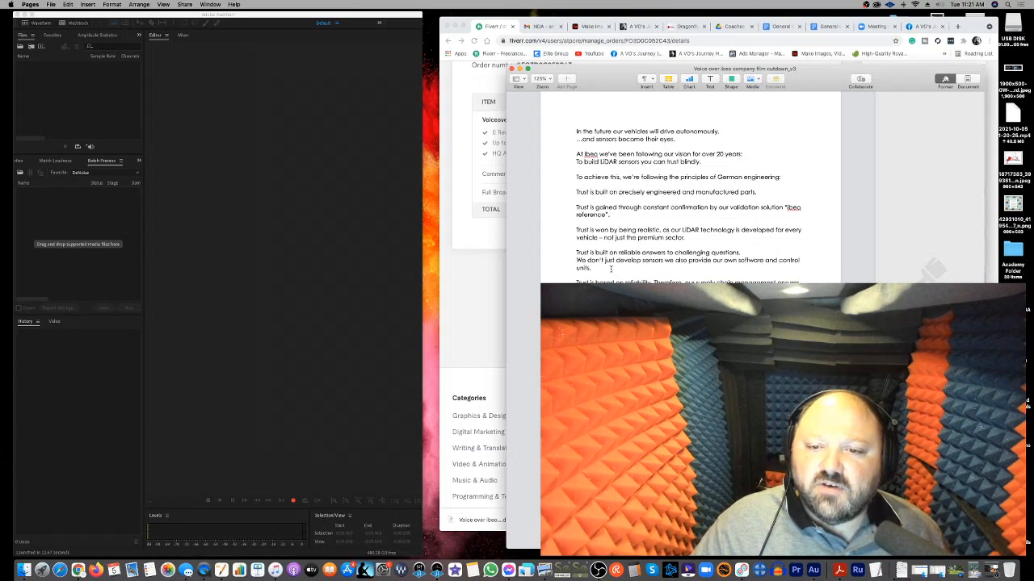
mouse_move(491, 199)
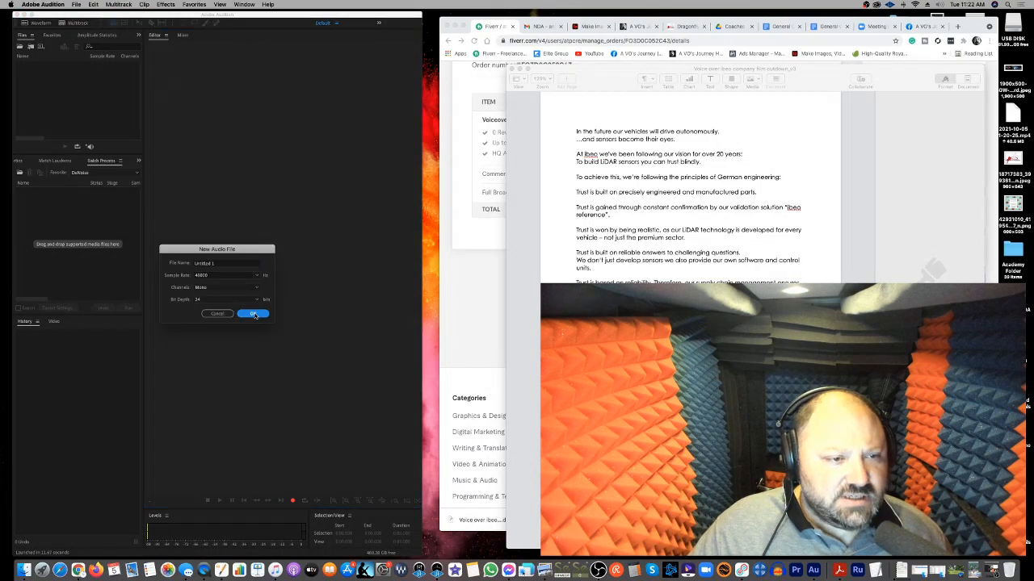
Step: Create the blank 48 kHz 24-bit mono file and zoom the Pages script to 200%
left_click(253, 314)
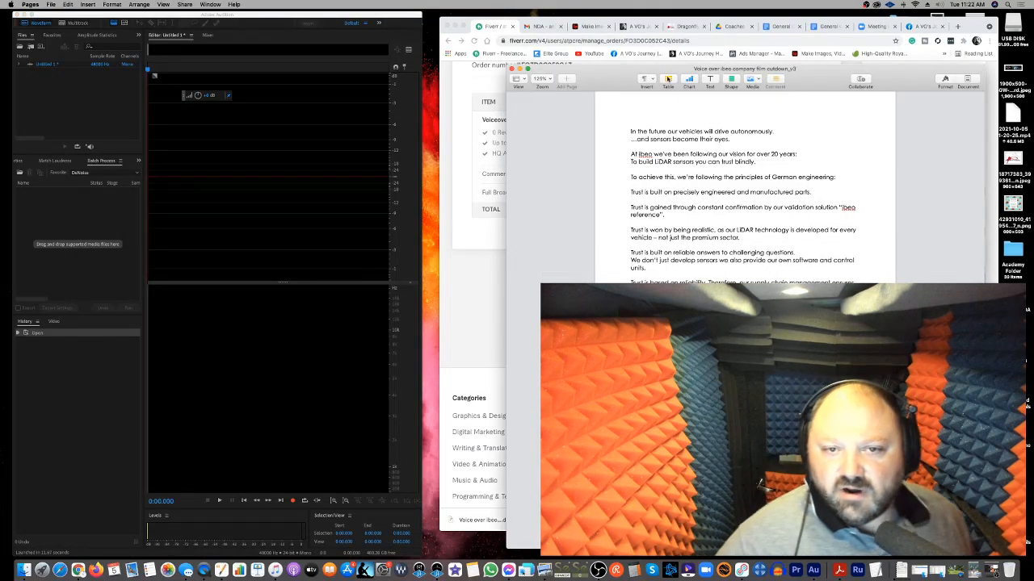
left_click(542, 78)
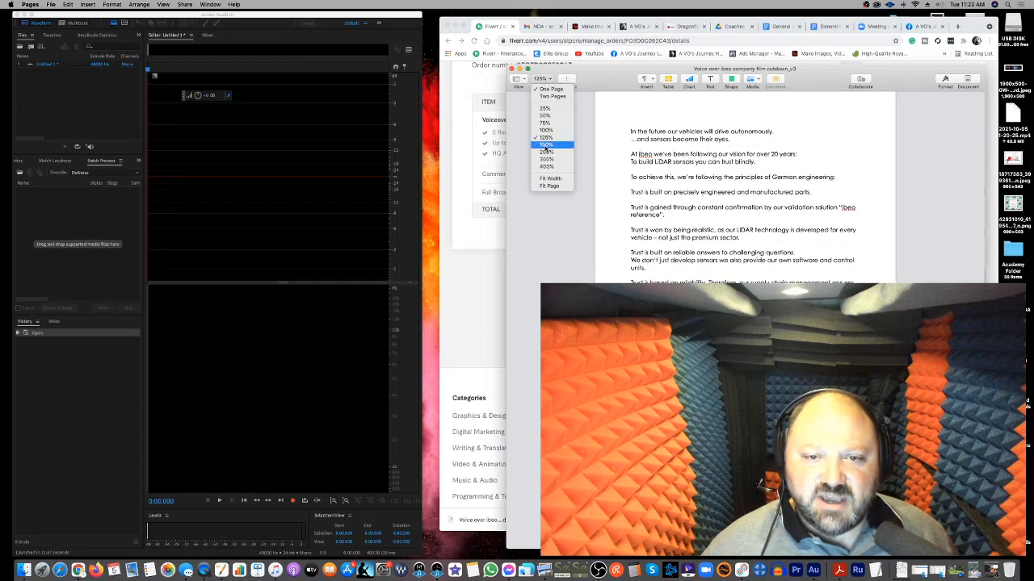
left_click(546, 152)
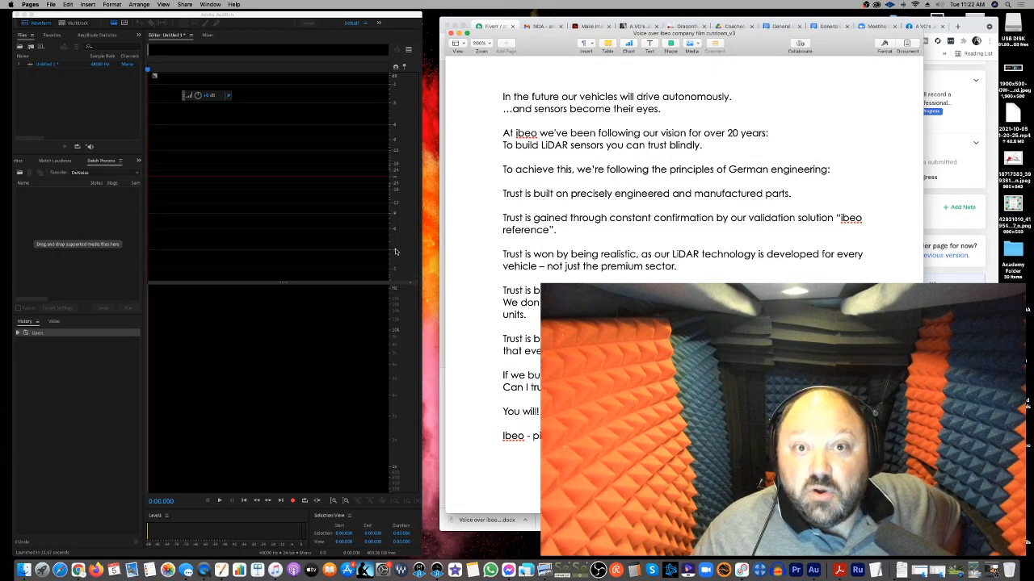
Step: Make the Audition window active so the empty Untitled 1 file is in front
left_click(326, 236)
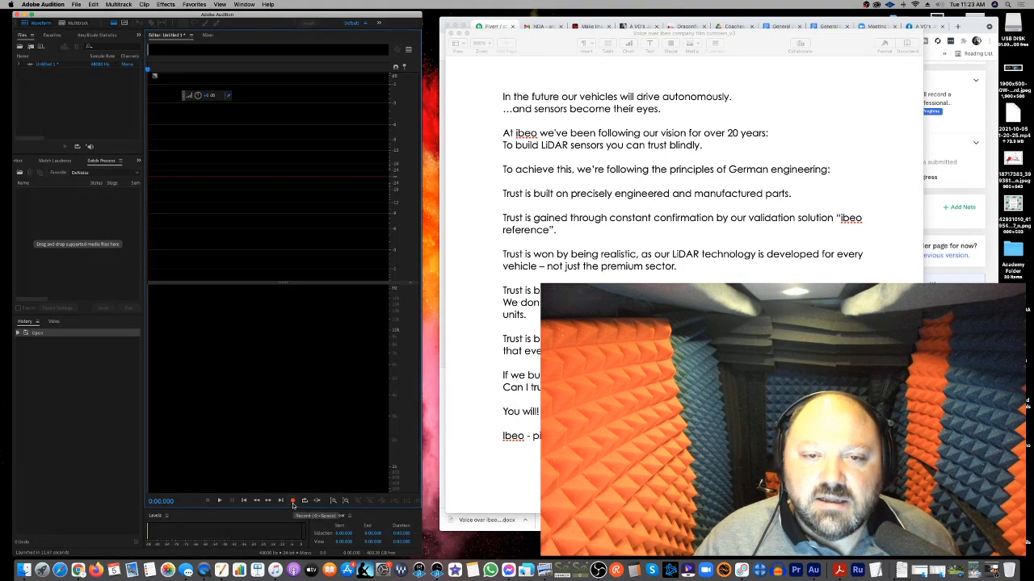
Step: Record a first take of about 36 seconds, reading the LiDAR script aloud
left_click(292, 501)
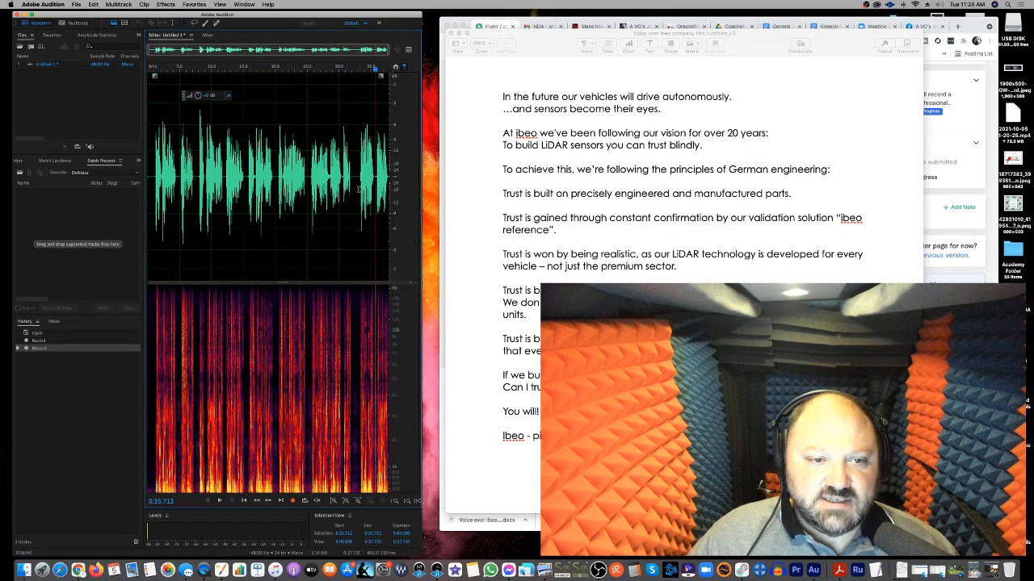
Step: Play back the take's end, stop at the resume point, and record further narration
left_click(220, 500)
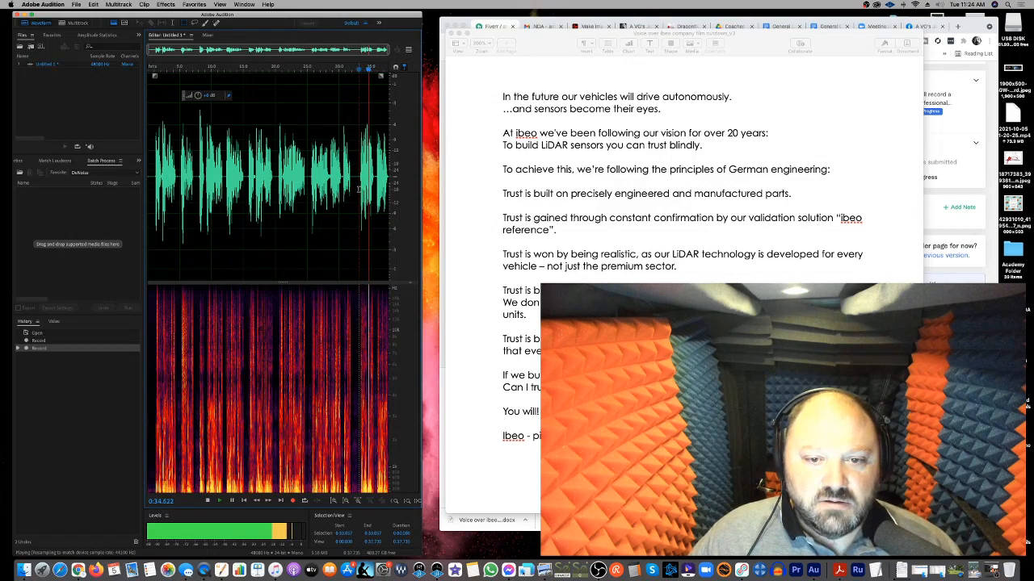
left_click(207, 501)
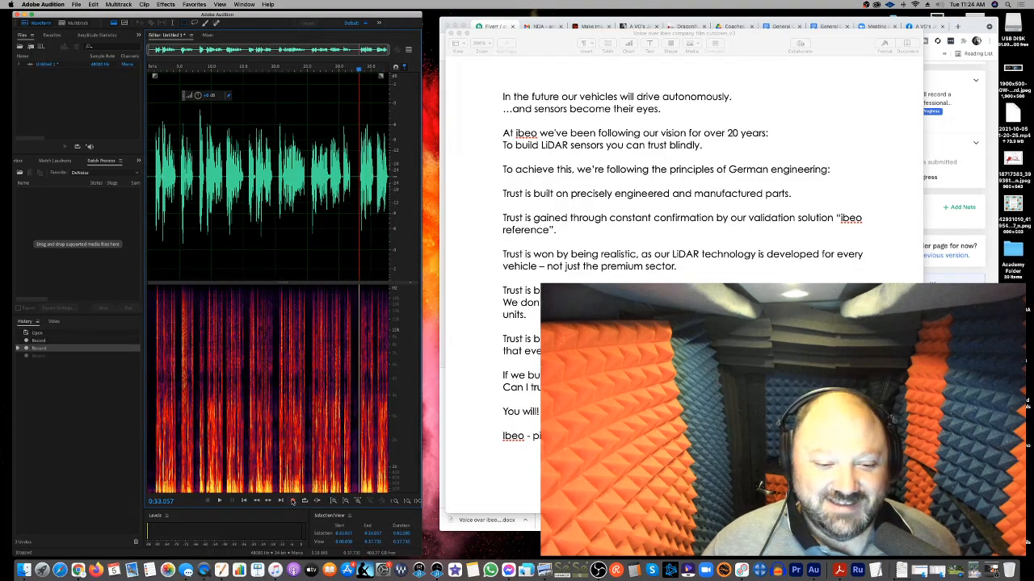
left_click(221, 501)
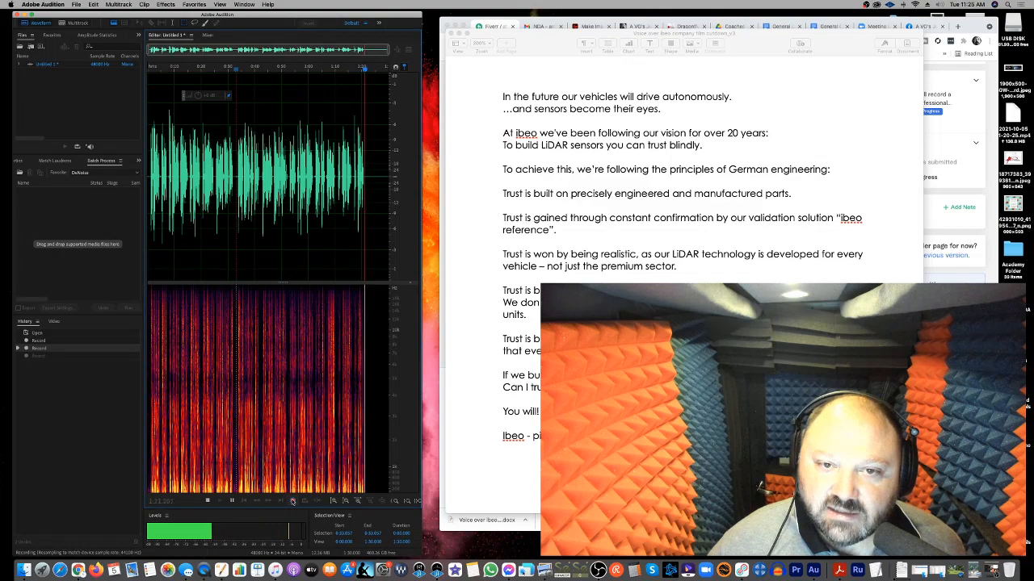
Step: Stop the recording with over a minute of narration captured
left_click(207, 501)
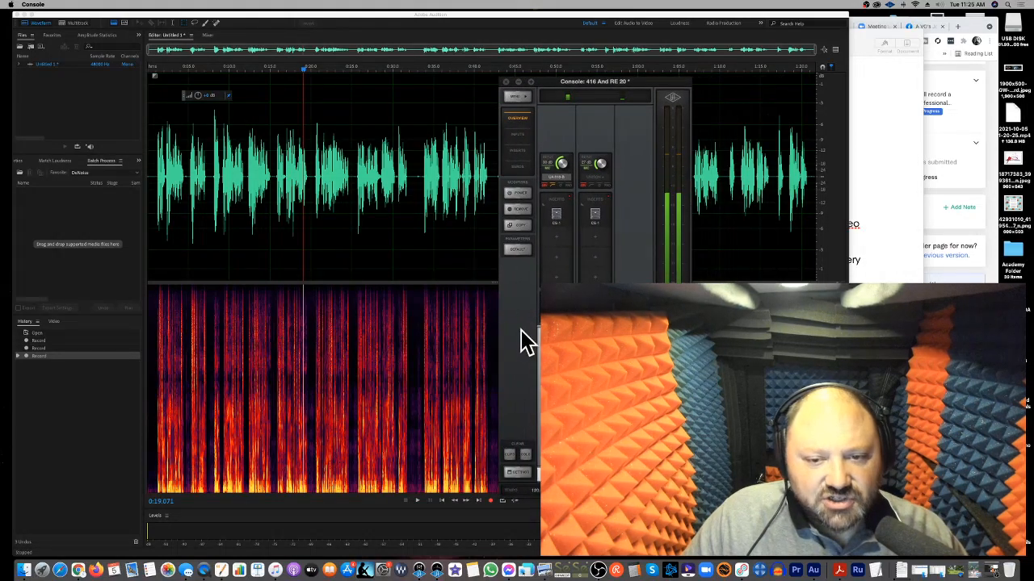
left_click(555, 218)
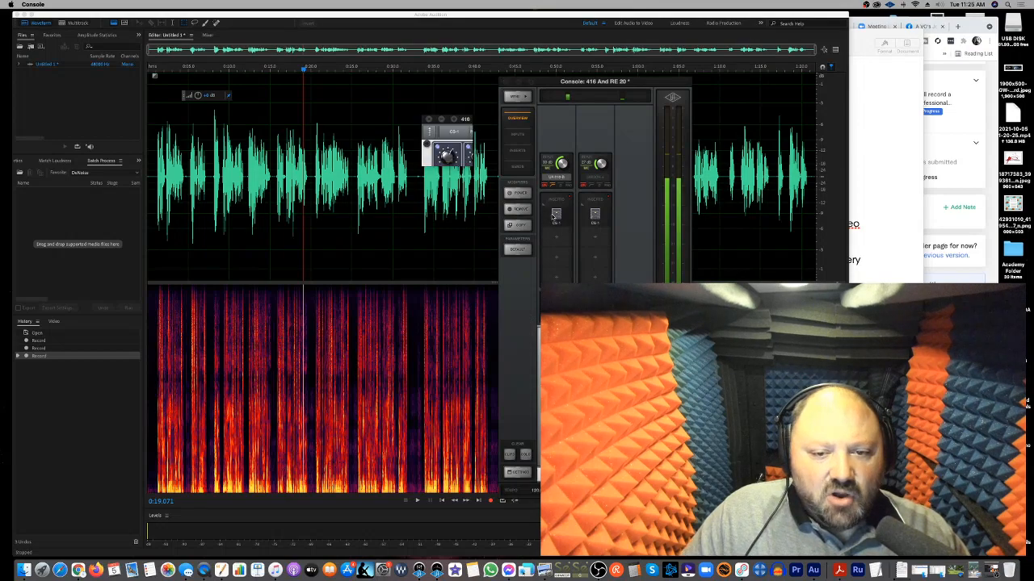
left_click(556, 214)
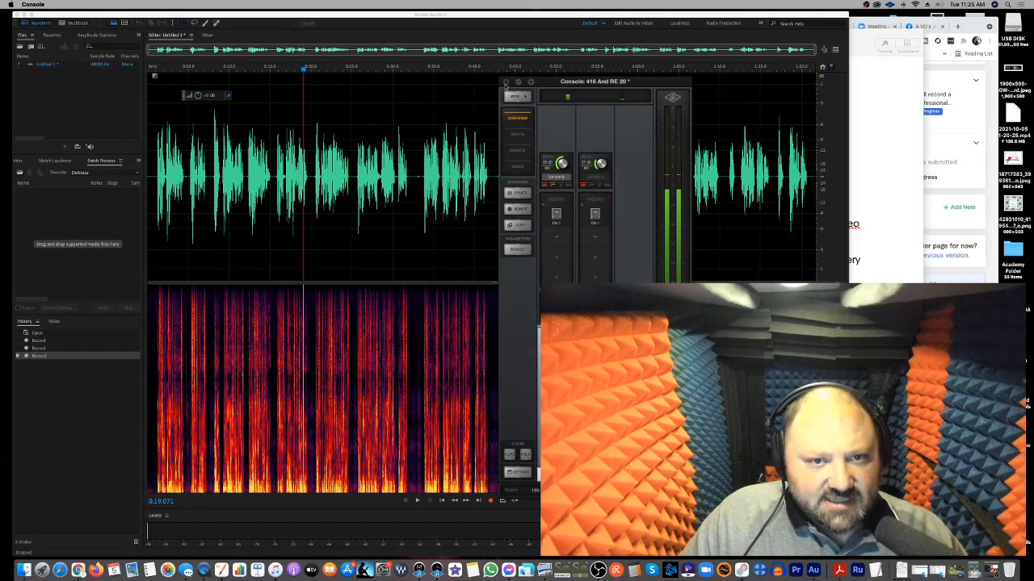
Step: Close UAD Console, then load and apply the saved de-click, de-noise, dynamics, limiter rack preset
left_click(504, 82)
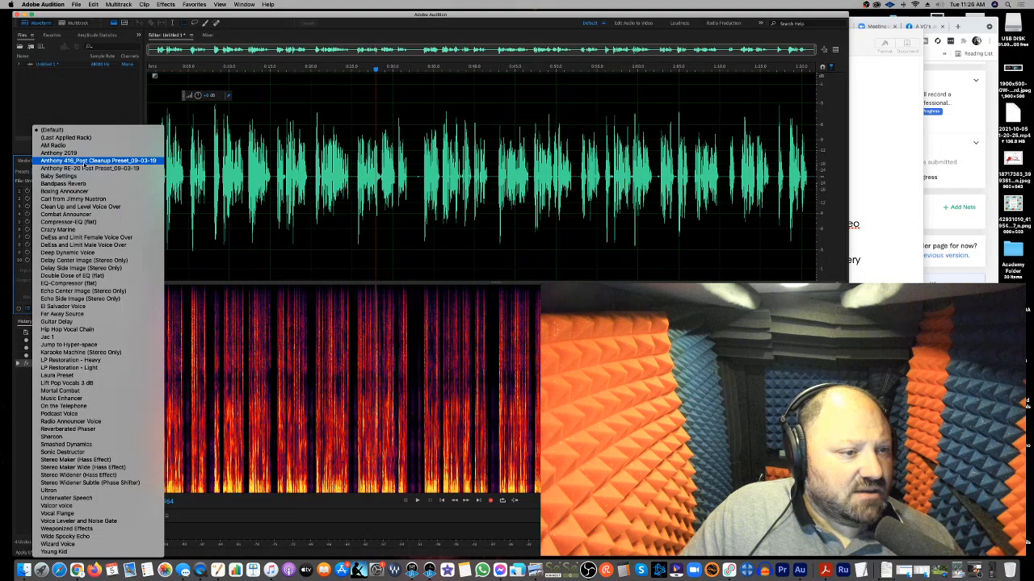
left_click(99, 160)
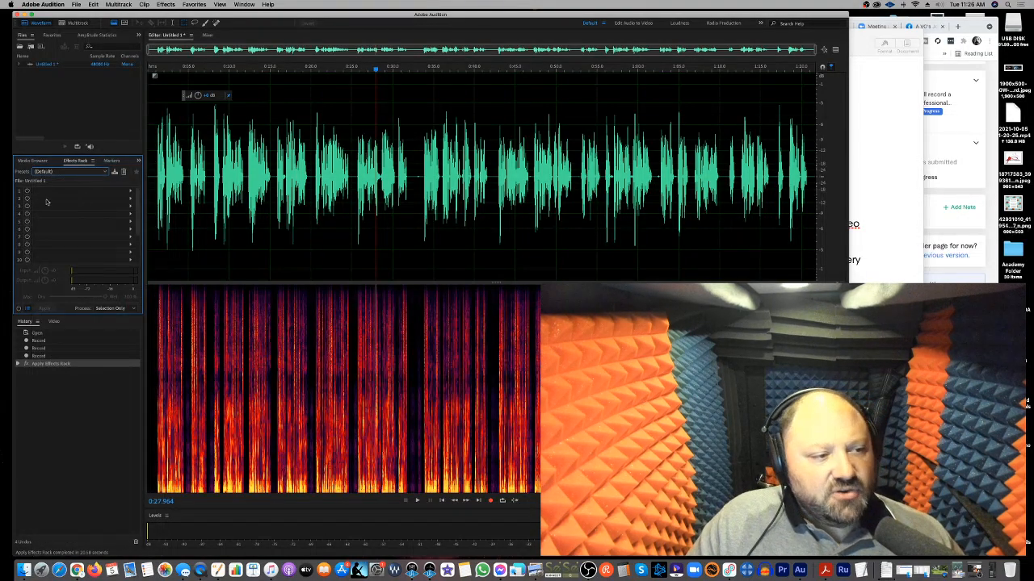
left_click(69, 171)
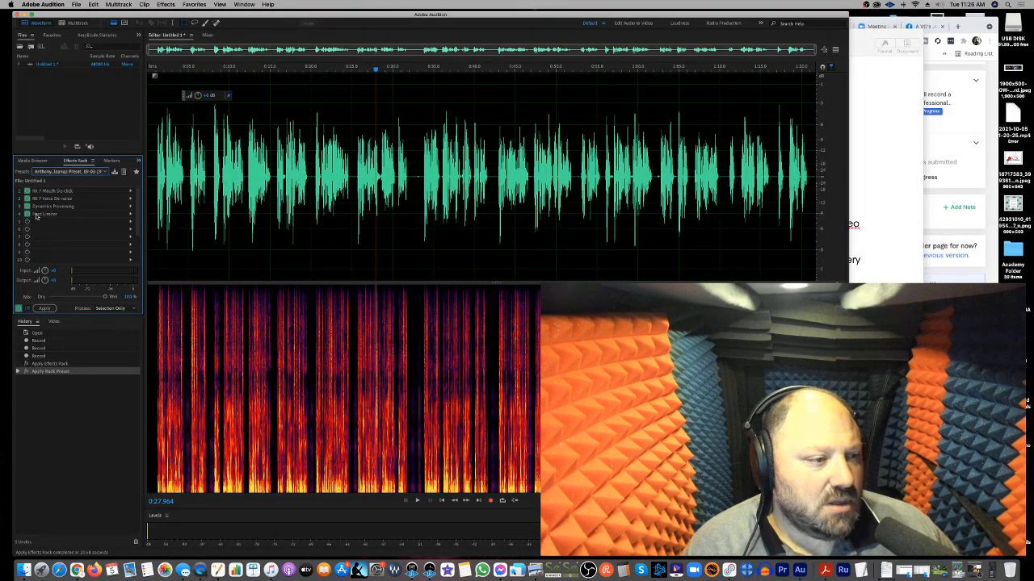
left_click(71, 171)
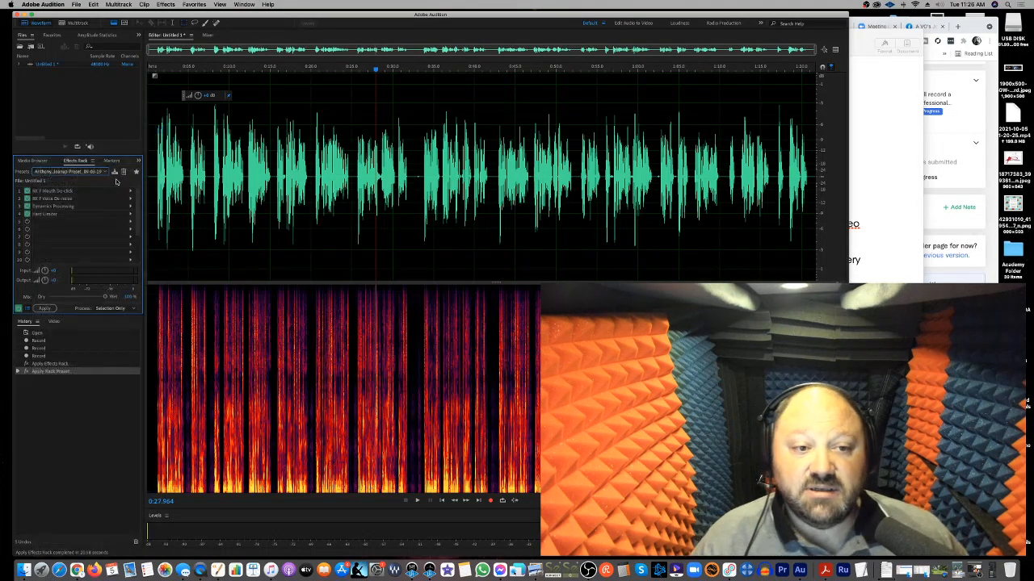
left_click(69, 171)
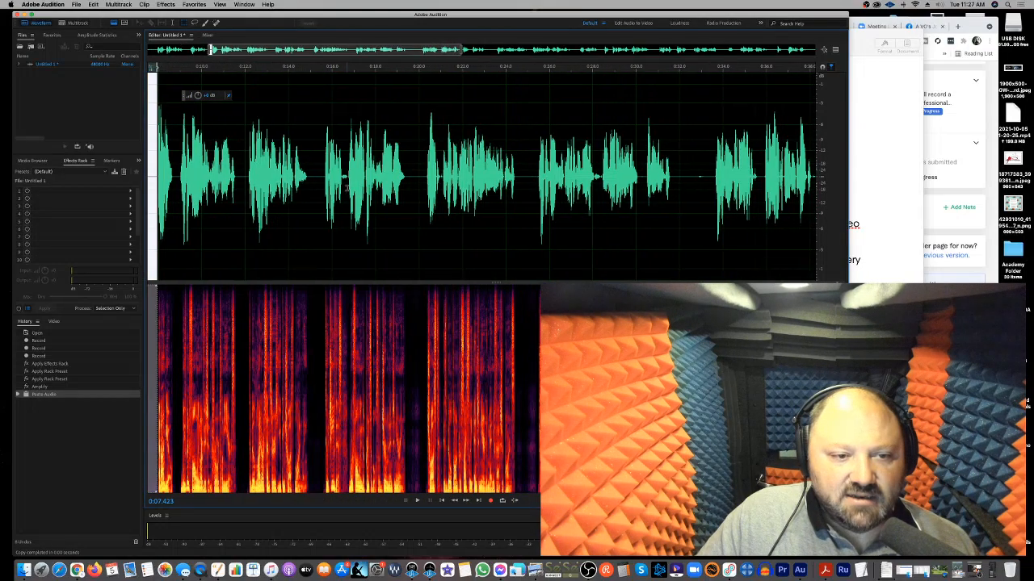
Step: Paste in replacement takes, delete unwanted audio, and amplify quiet passages of the narration
left_click(416, 174)
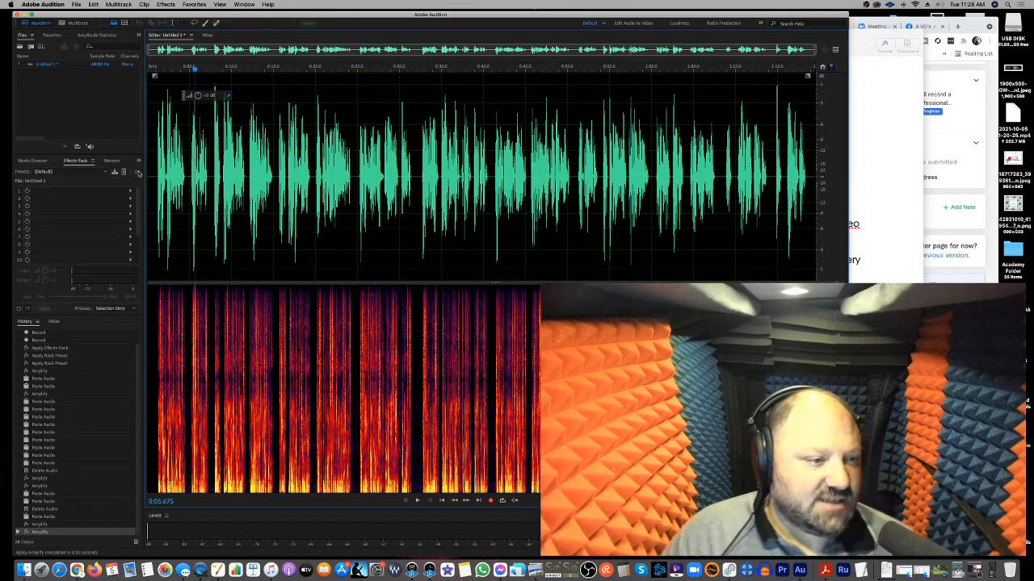
Step: Amplify the remaining quiet selections and bring the ibeo script forward in Pages
left_click(416, 500)
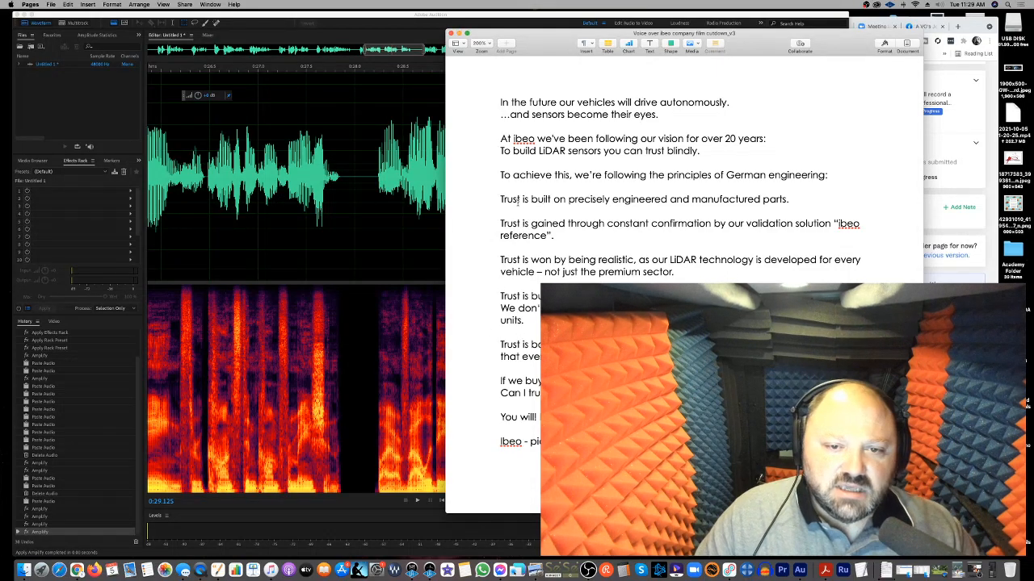
Step: Read through the ibeo script in Pages, then return to the narration edit
left_click_drag(500, 199, 678, 279)
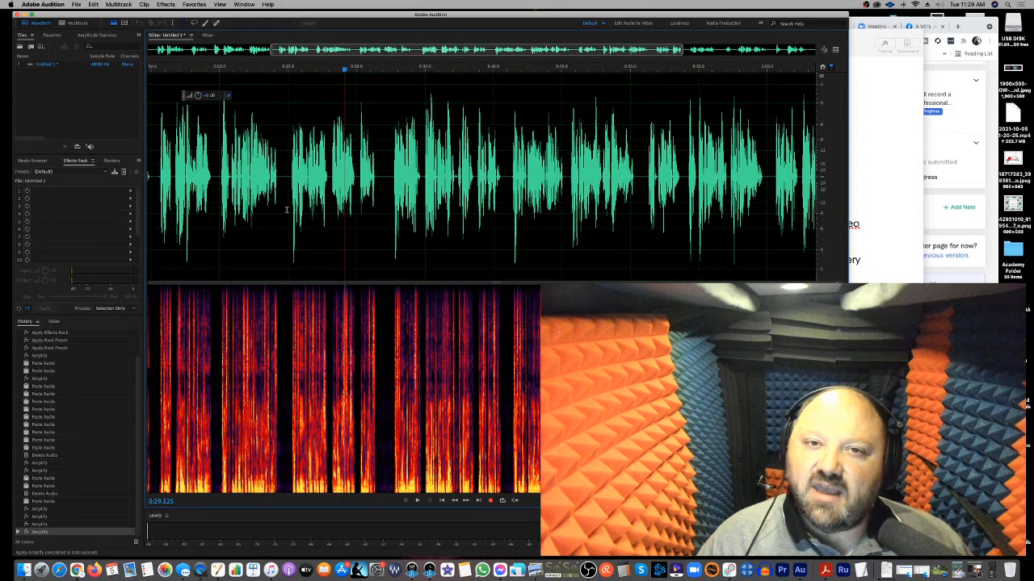
Step: Delete more unwanted stretches, play back the narration, and check it against the script
left_click(417, 501)
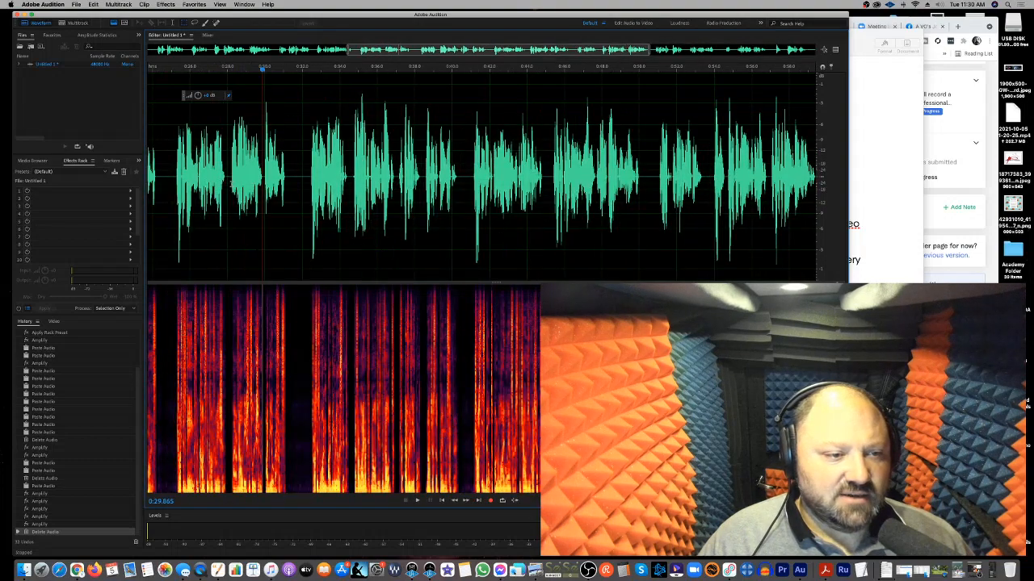
left_click(418, 500)
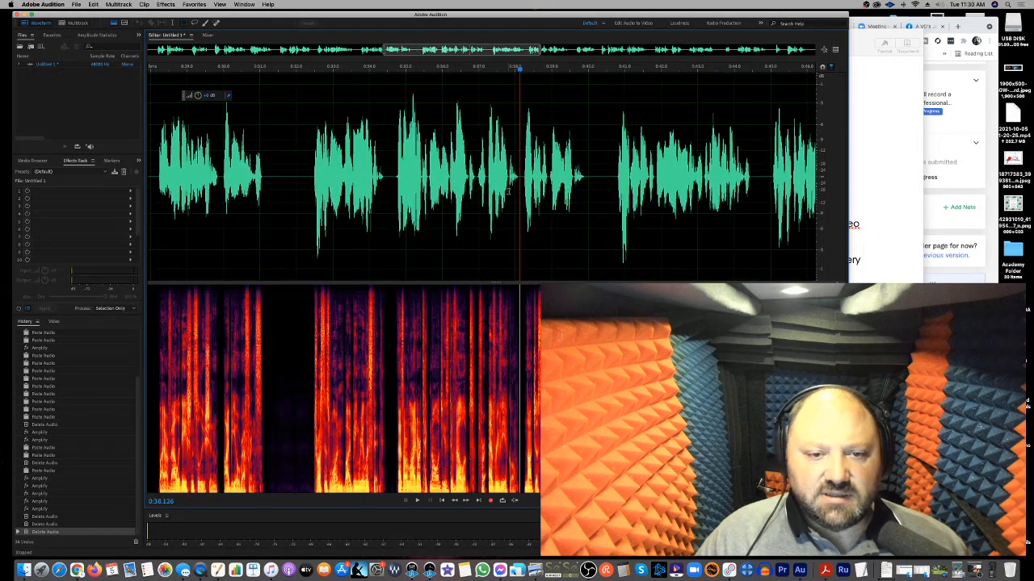
left_click(417, 500)
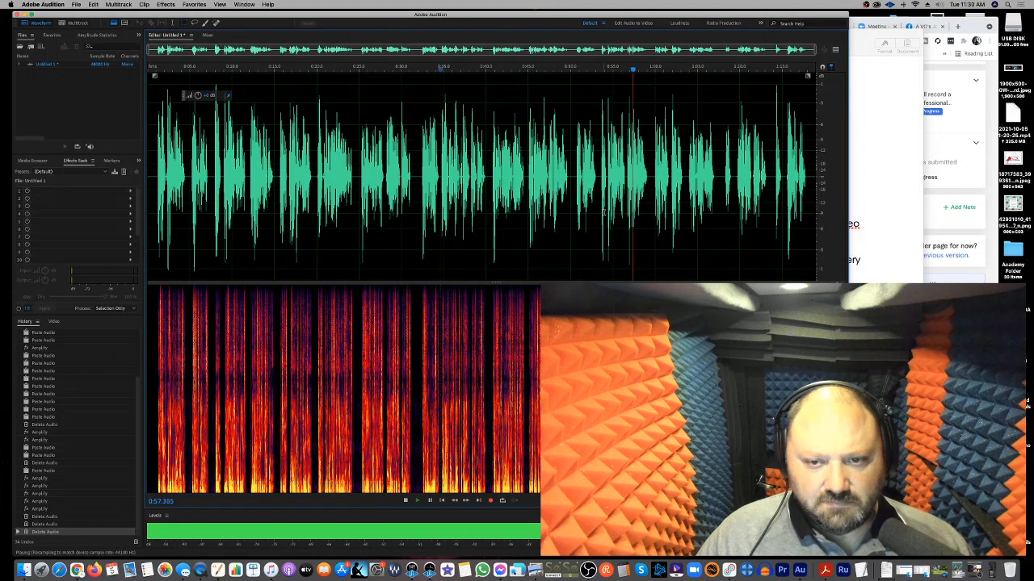
left_click(429, 500)
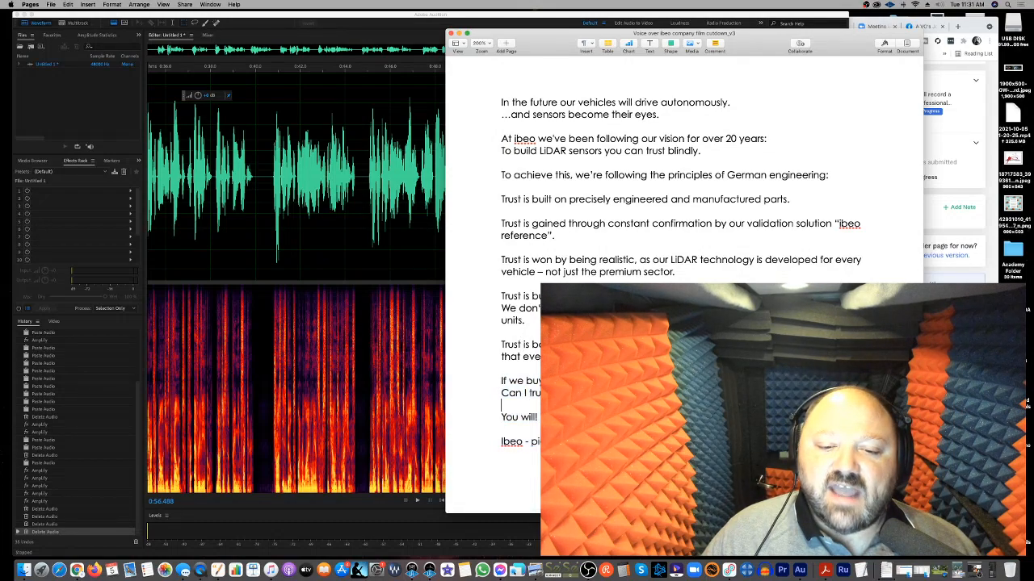
double_click(521, 345)
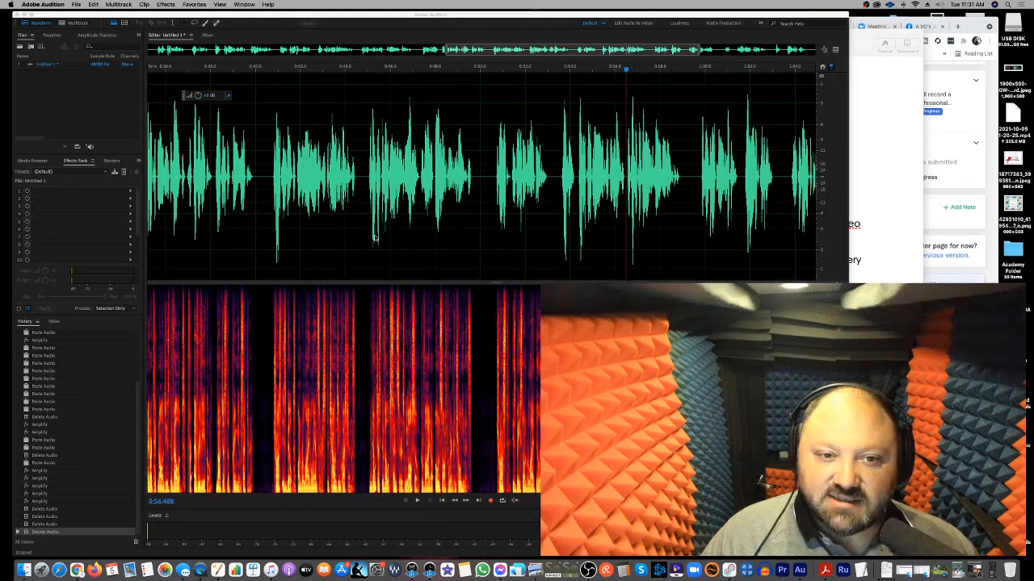
Step: Delete unwanted noises between the closing phrases from about 0:59.7 onward
left_click(416, 499)
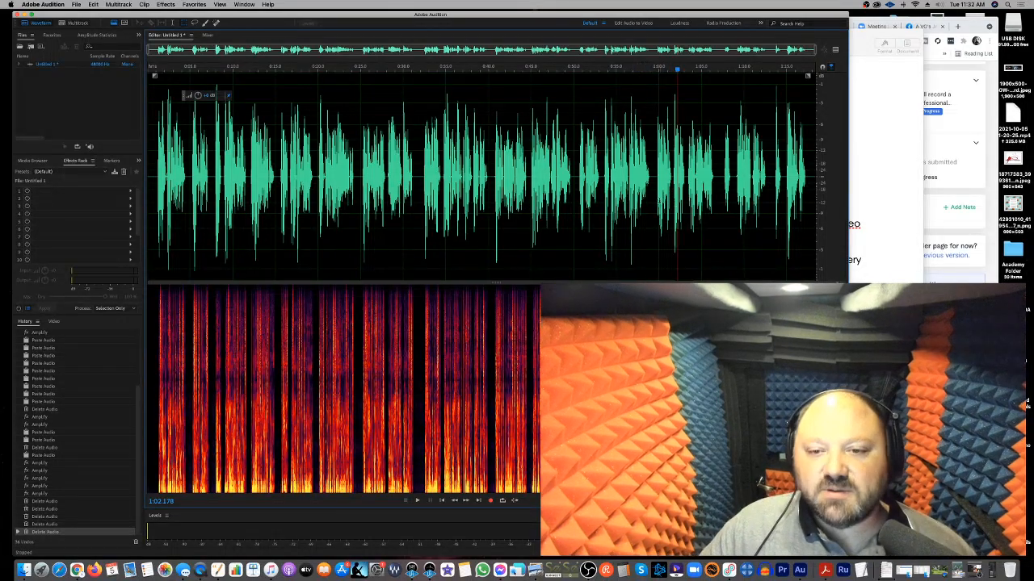
left_click(656, 71)
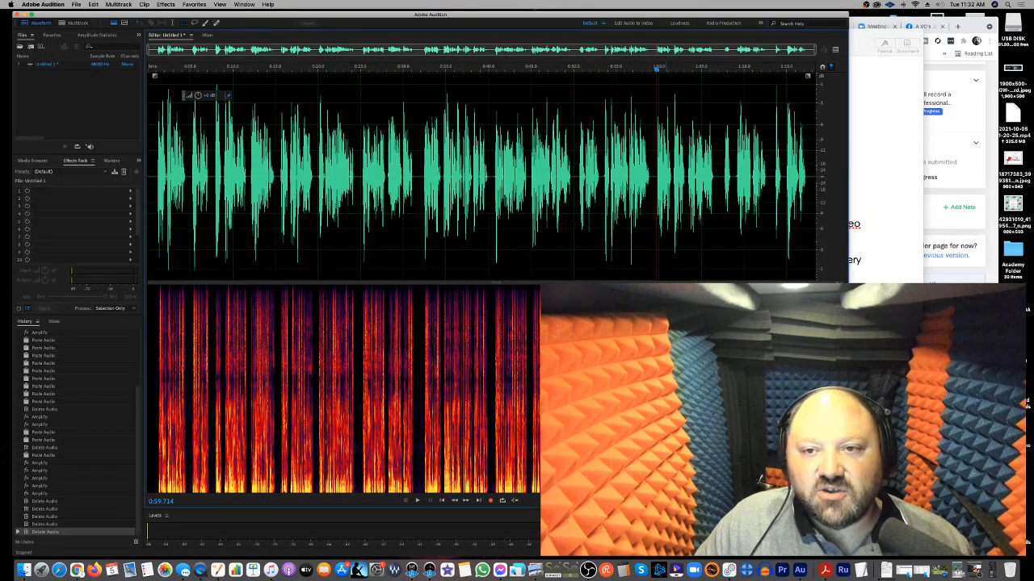
left_click(417, 500)
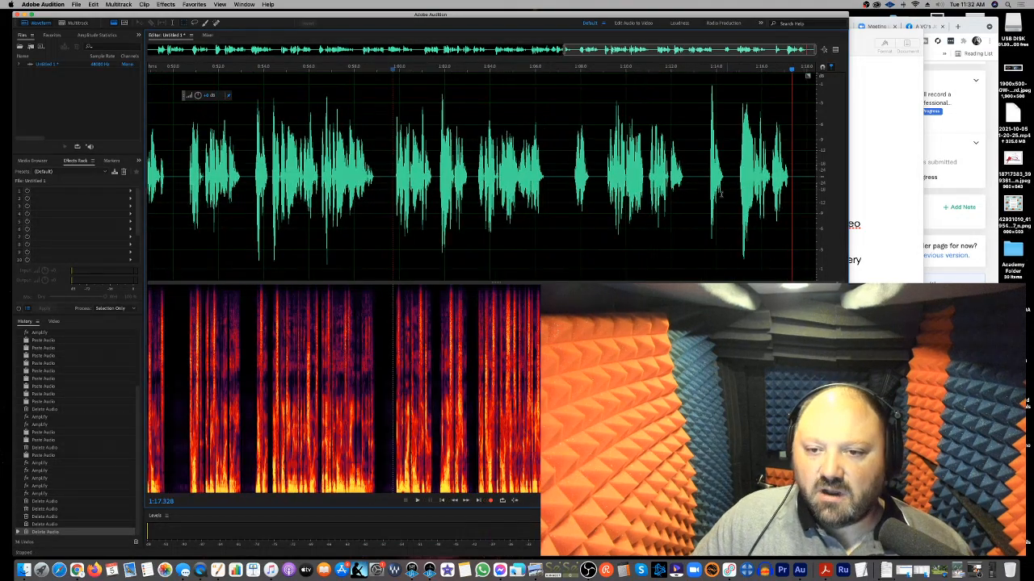
left_click(416, 500)
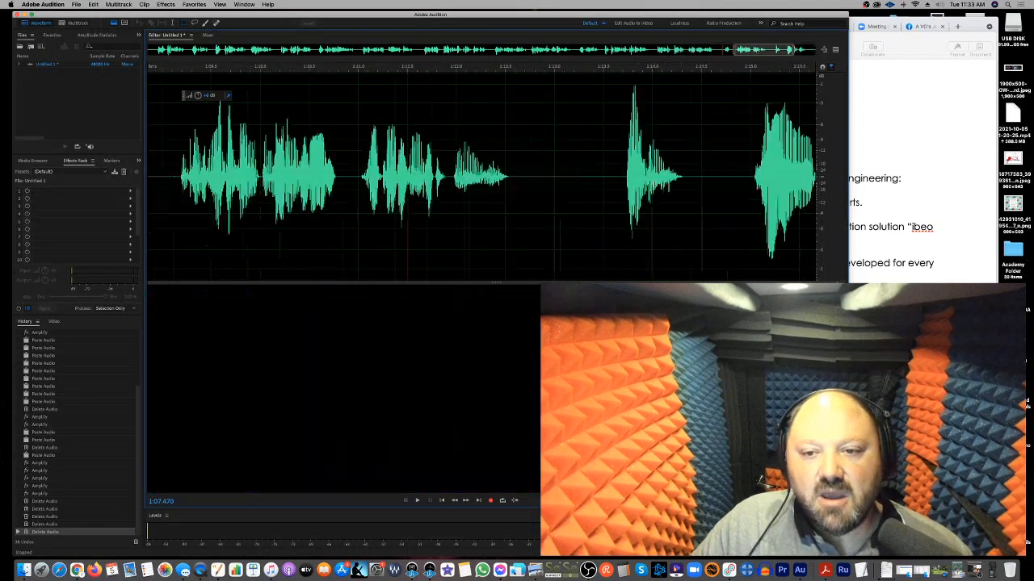
Step: Select the brief noise just before the phrase near 1:15
left_click(416, 500)
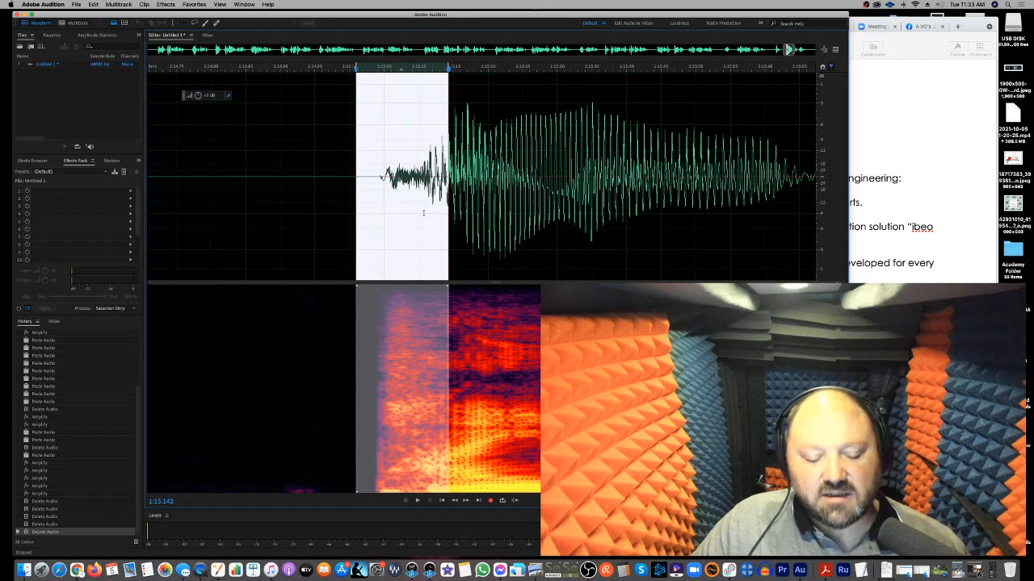
left_click(166, 5)
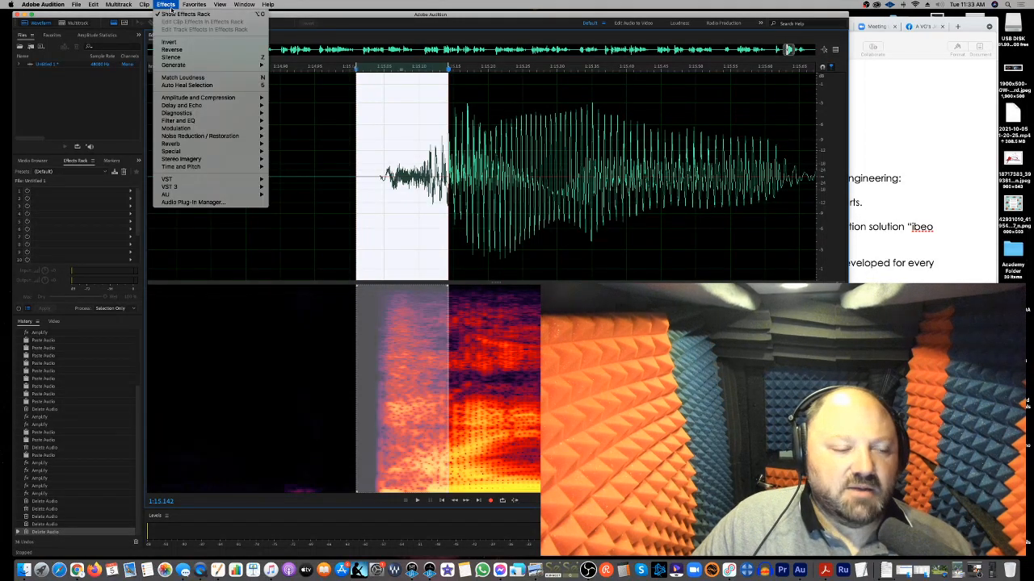
Step: Open the FFT Filter from Filter and EQ for the selected lead-in noise
left_click(178, 120)
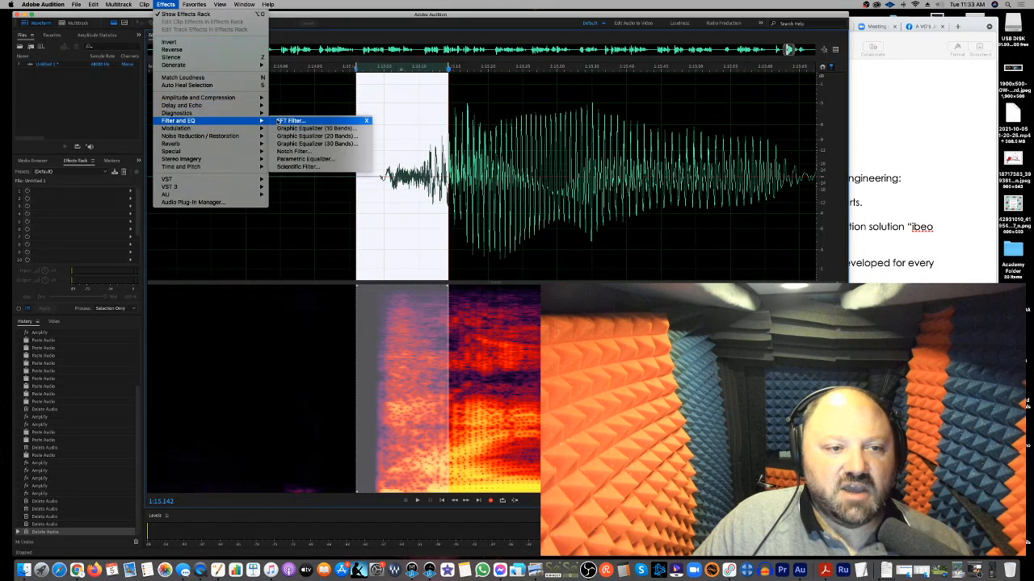
left_click(291, 121)
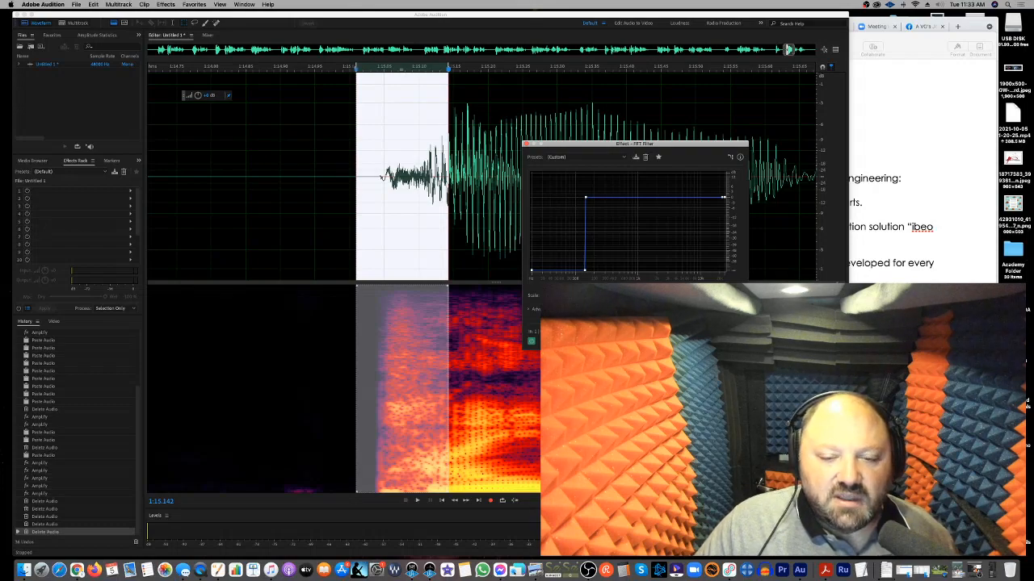
mouse_move(582, 273)
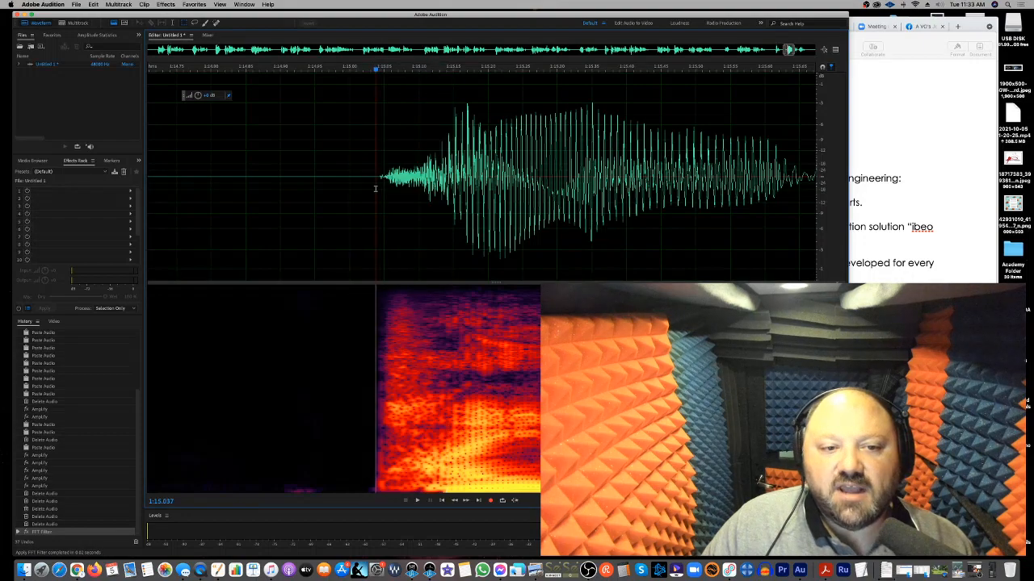
Step: Play back from just before the filtered edit and zoom out to the whole voiceover
left_click(417, 500)
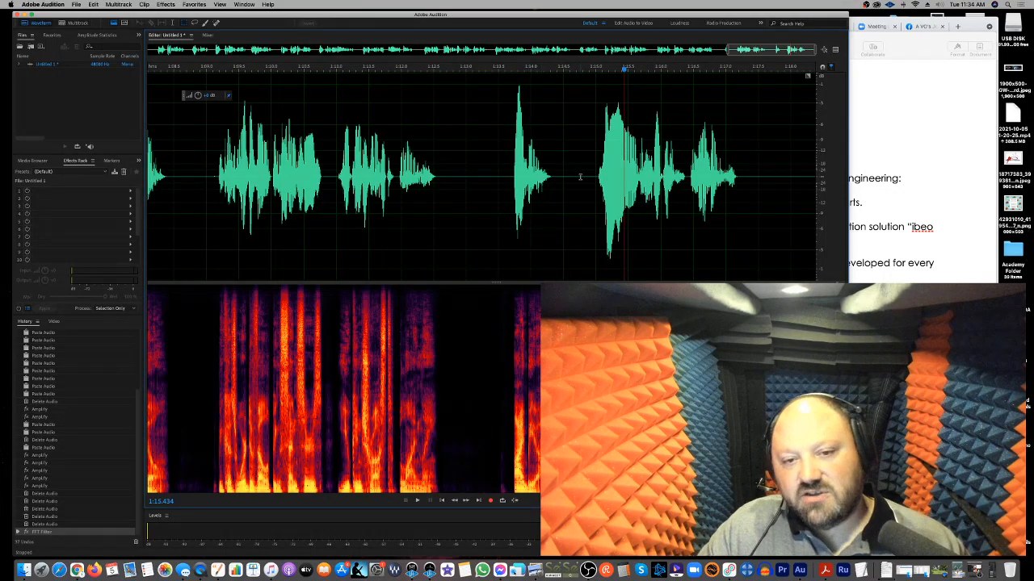
left_click(579, 68)
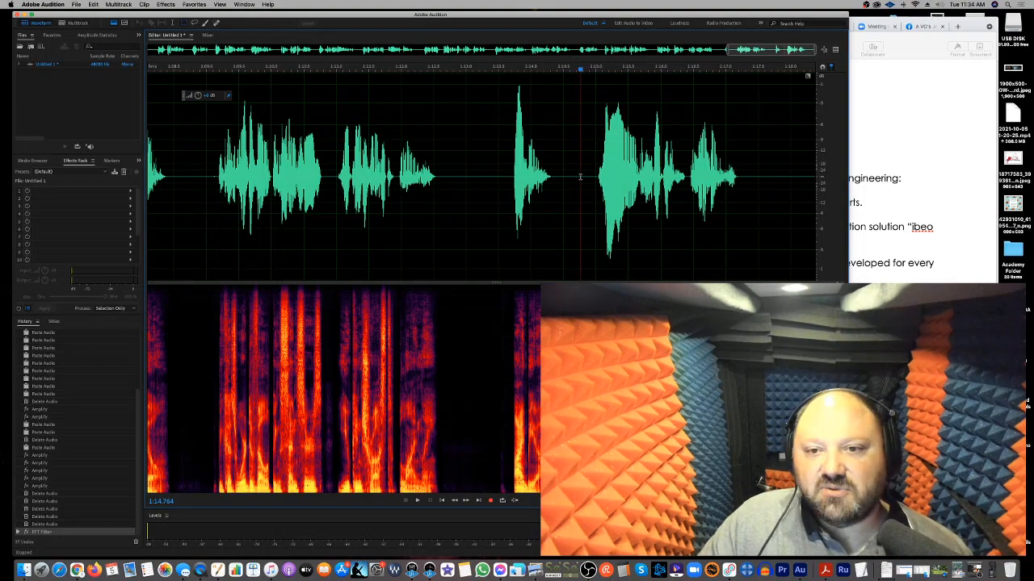
left_click(417, 499)
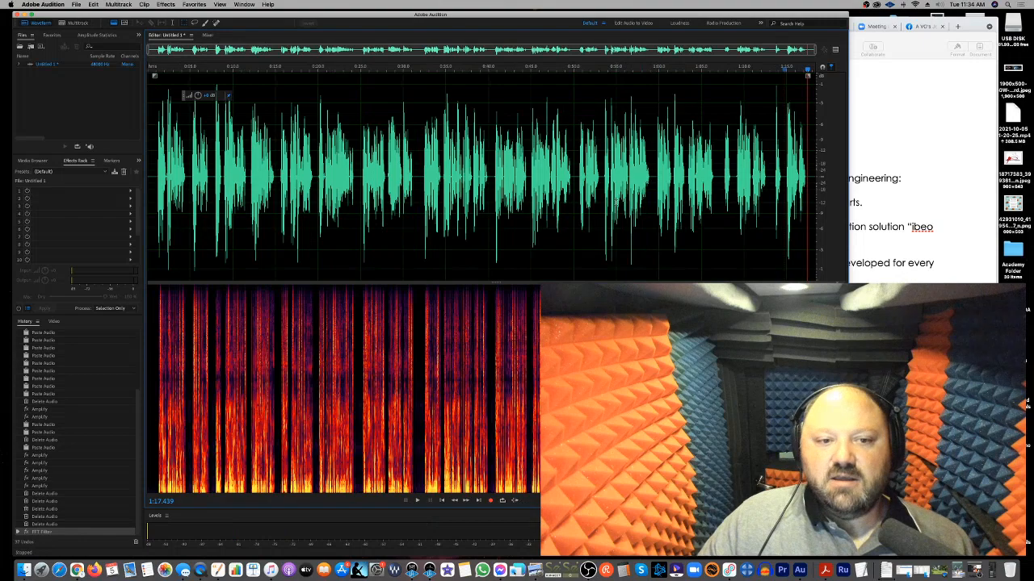
left_click(76, 4)
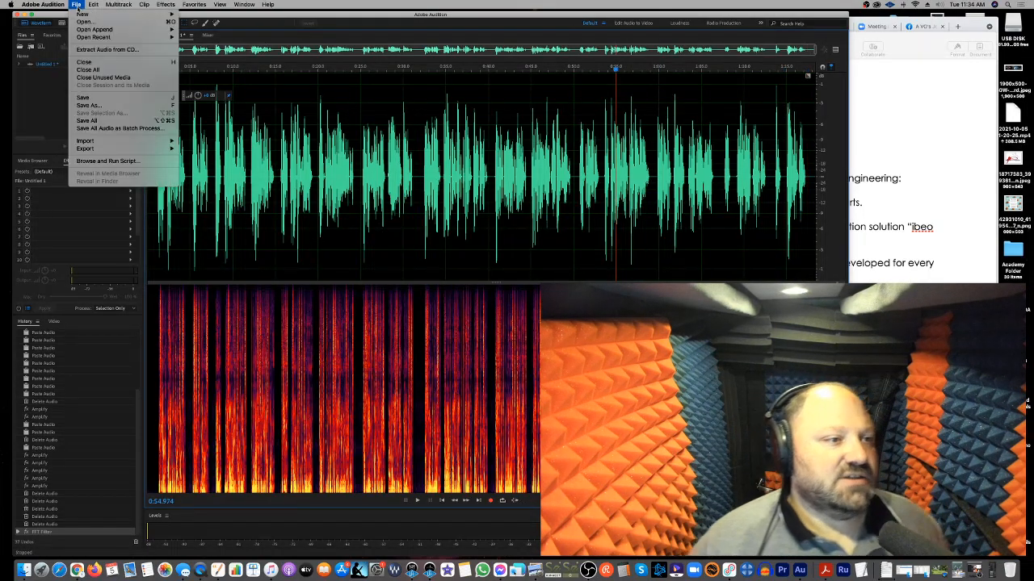
Step: Save As a Wave PCM file at 48000 Hz, mono, 24-bit
left_click(89, 105)
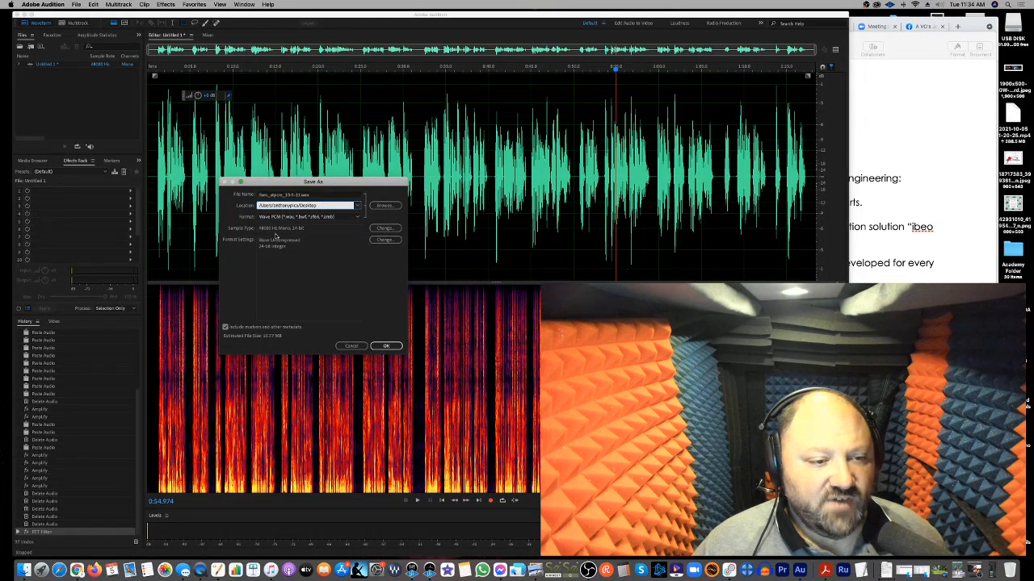
mouse_move(402, 331)
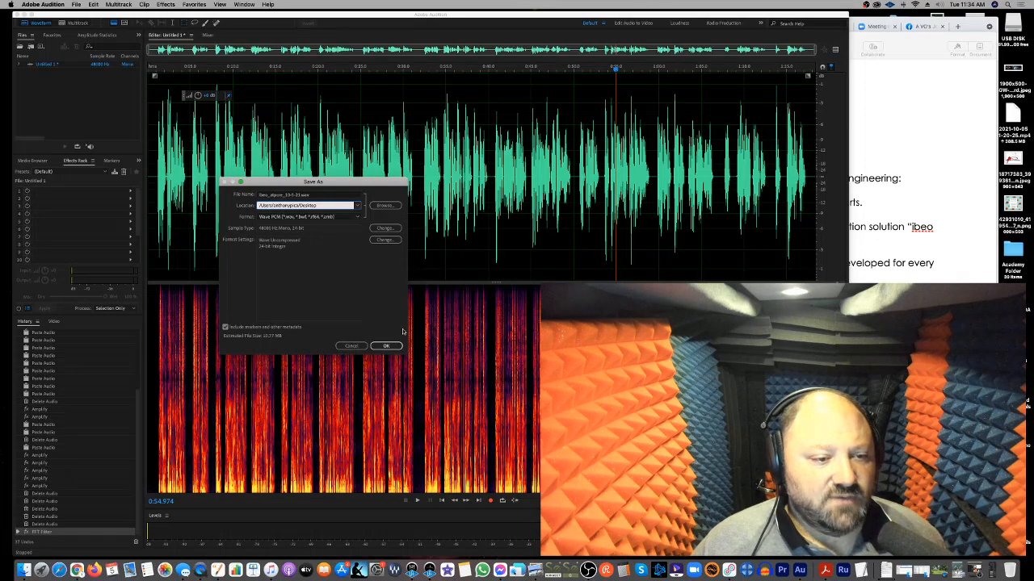
left_click(385, 345)
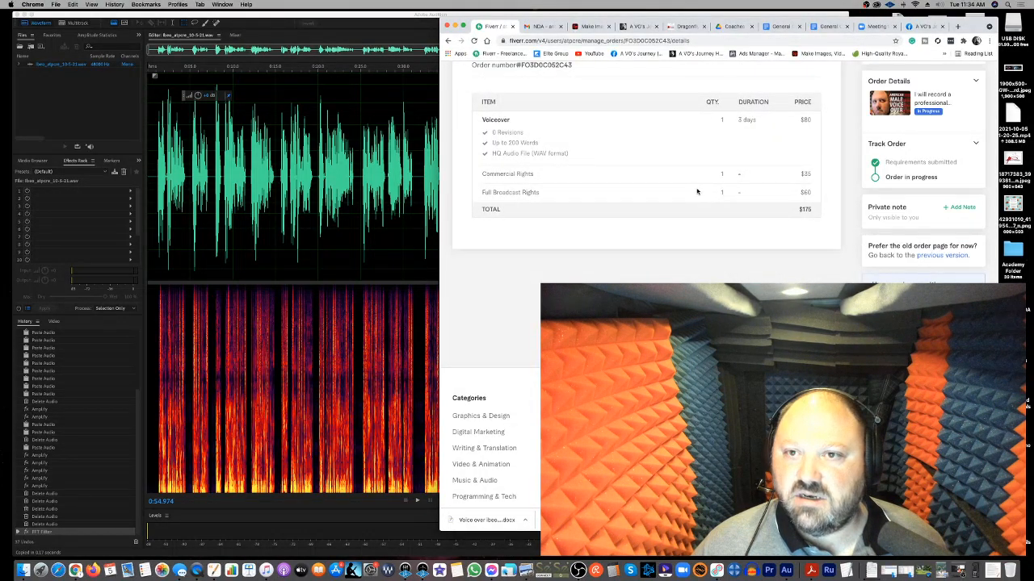
Step: Start Deliver Now on the Fiverr order and browse to the Desktop folder
scroll("up", 3)
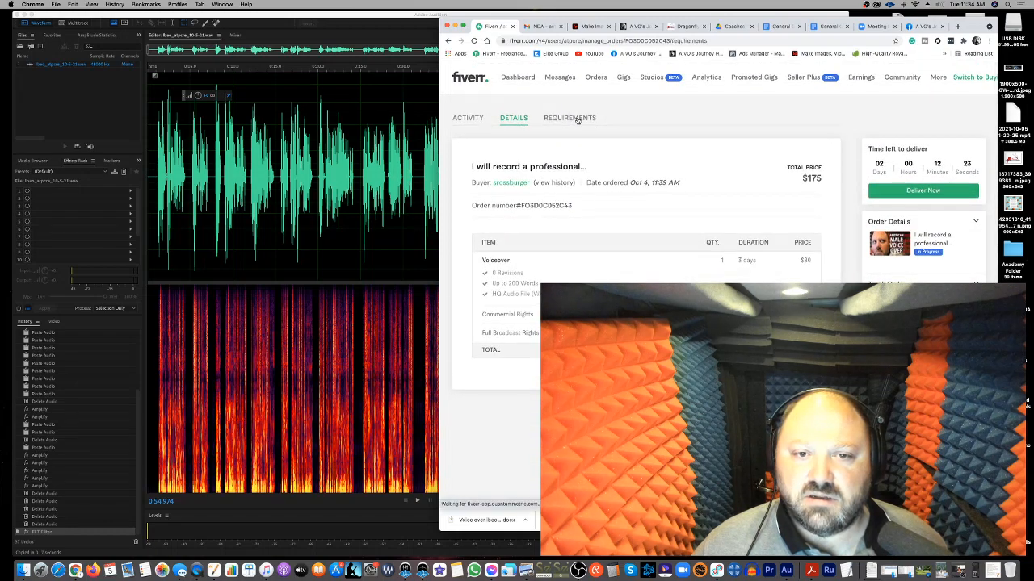
left_click(569, 118)
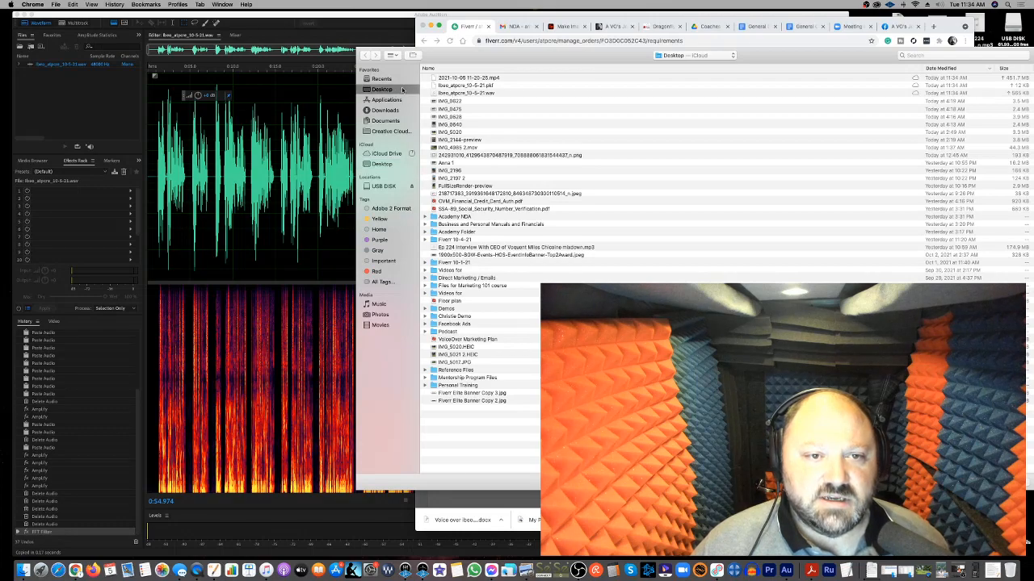
left_click(466, 93)
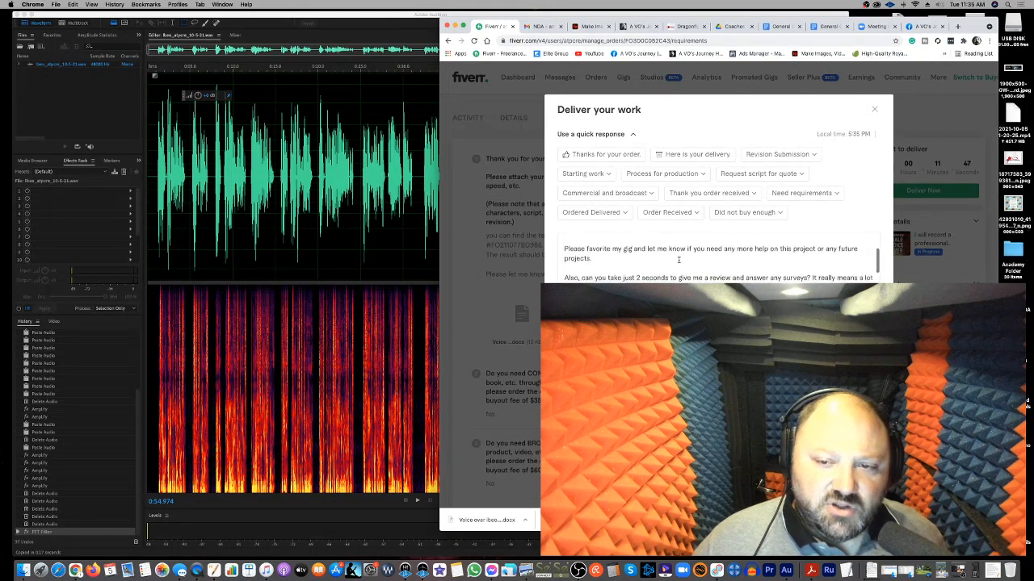
Step: Scroll the Deliver your work form down to the Deliver Work button
scroll("down", 3)
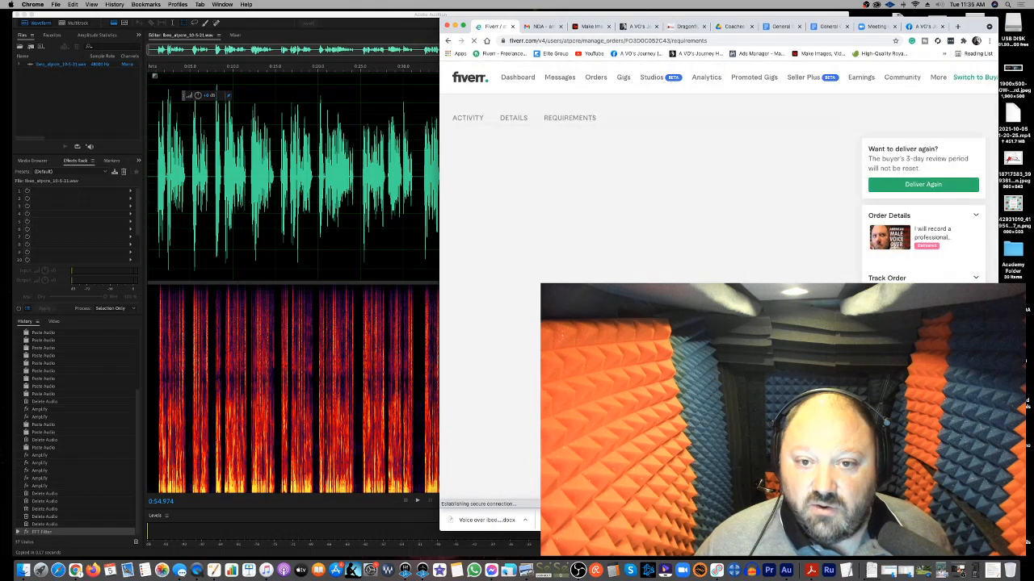
Step: Open the order's Requirements tab showing the buyer's script instructions
left_click(569, 118)
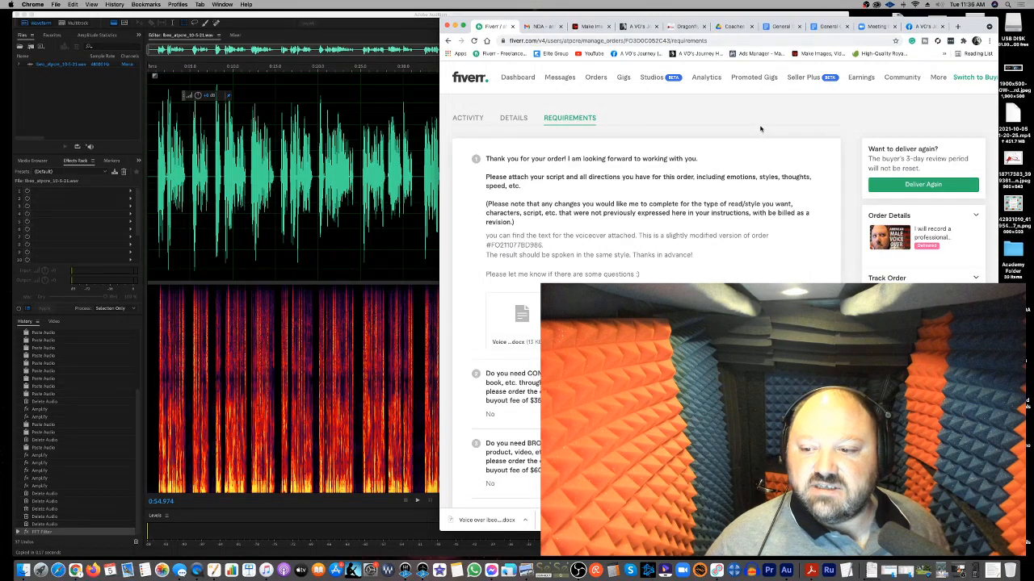
mouse_move(774, 129)
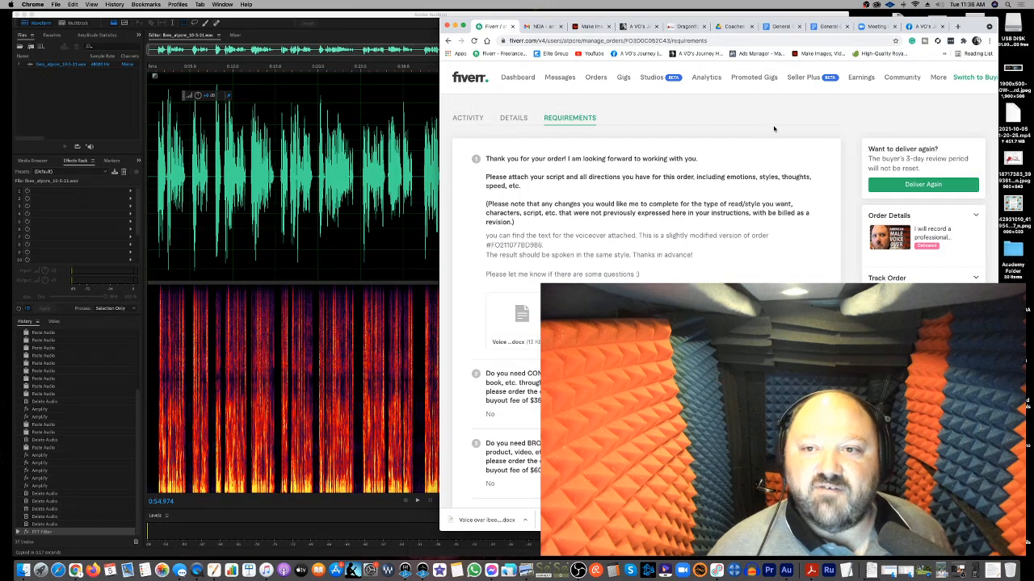